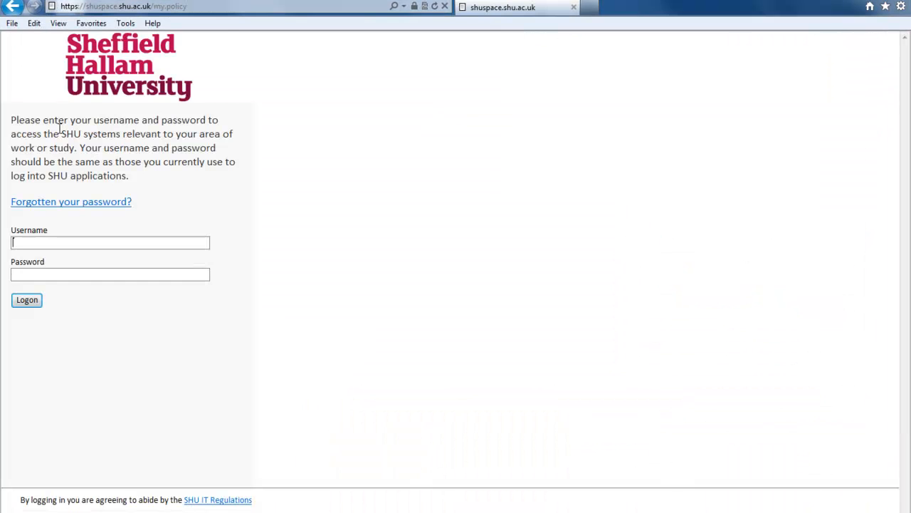
Sign in to the SHU portal and go to Learning Essentials in Shuspace
click(26, 299)
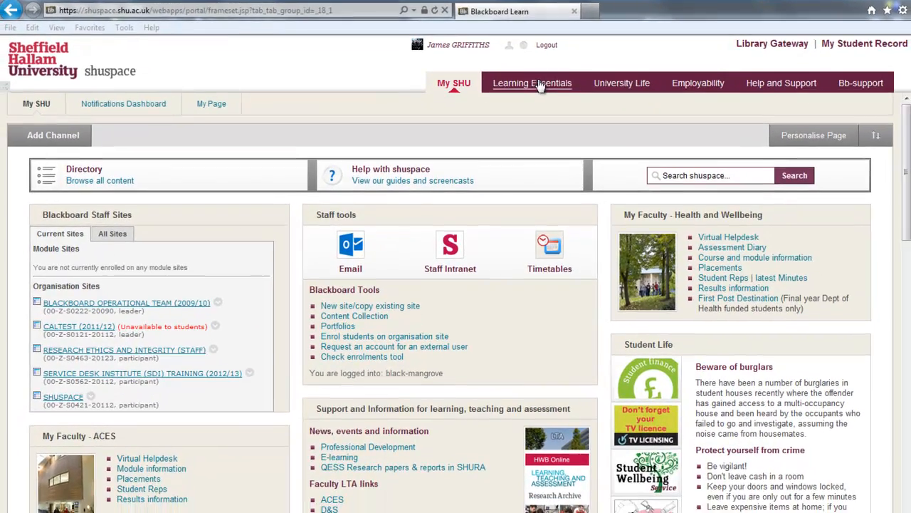
click(533, 82)
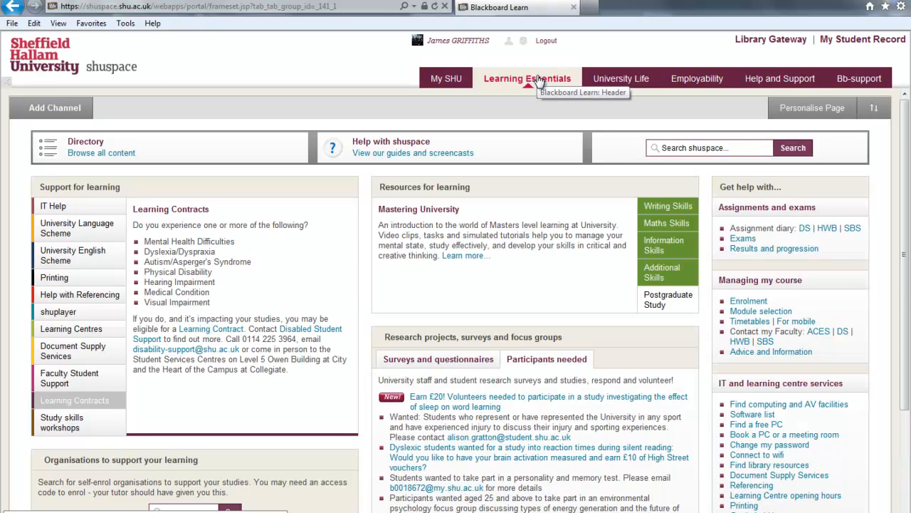
mouse_move(801, 422)
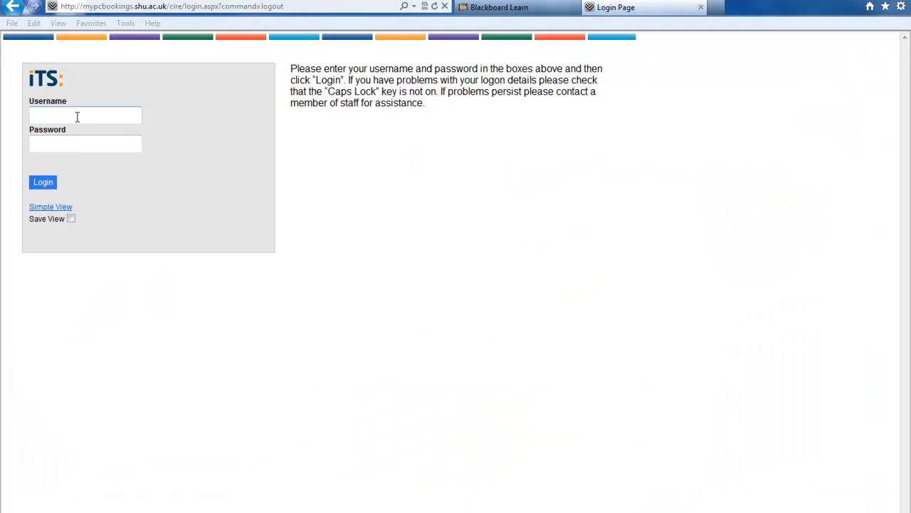
Log in to the iTS booking system with the username and password
text(admjg)
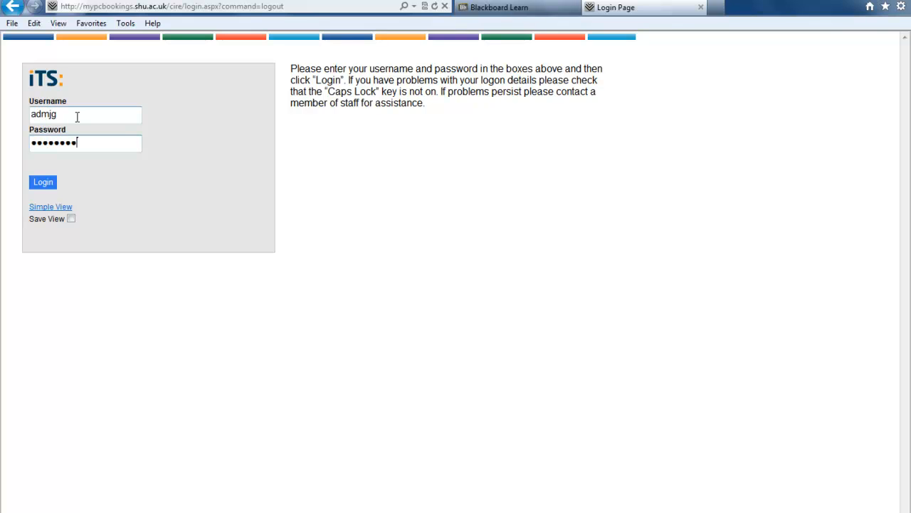
click(43, 183)
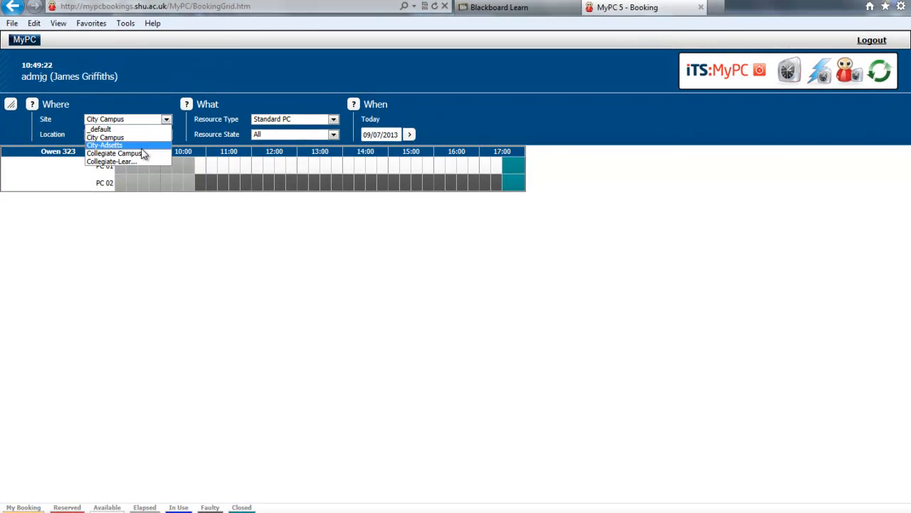
Filter the grid to City-Adsetts, Level 4, Standard PC for today
click(105, 145)
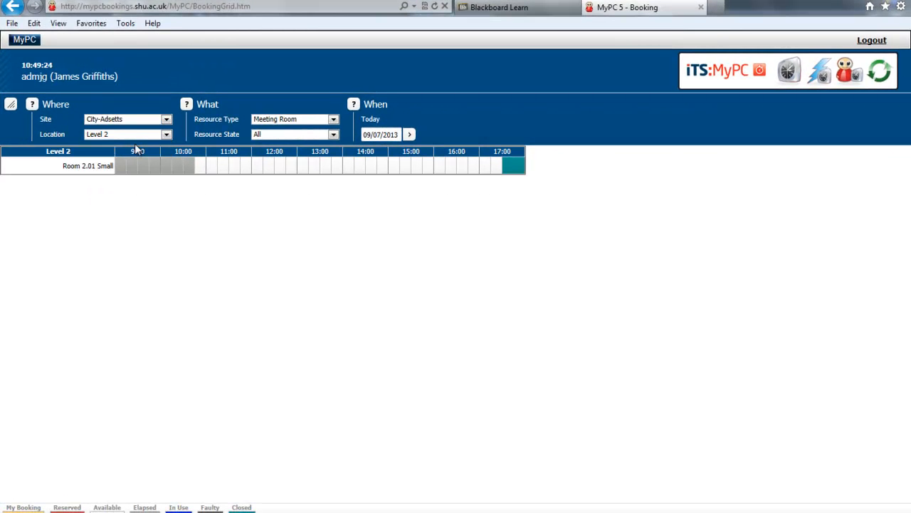
click(165, 133)
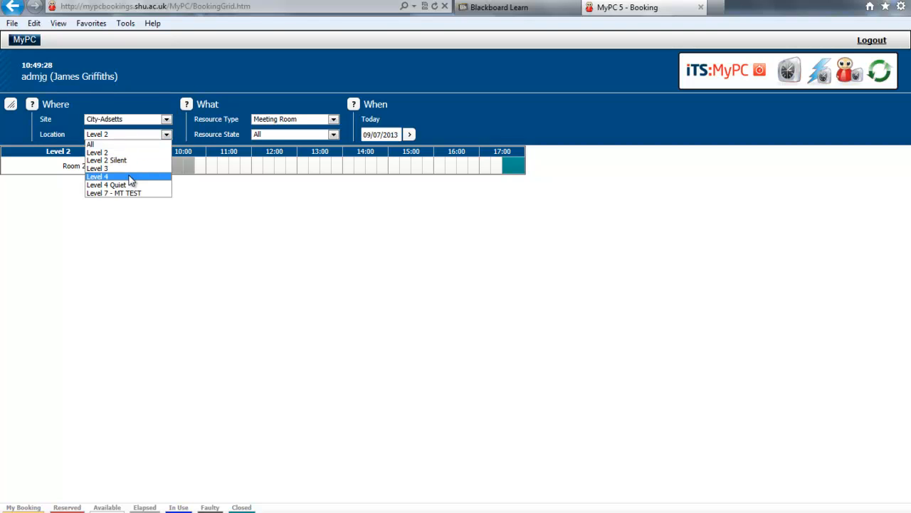
click(97, 176)
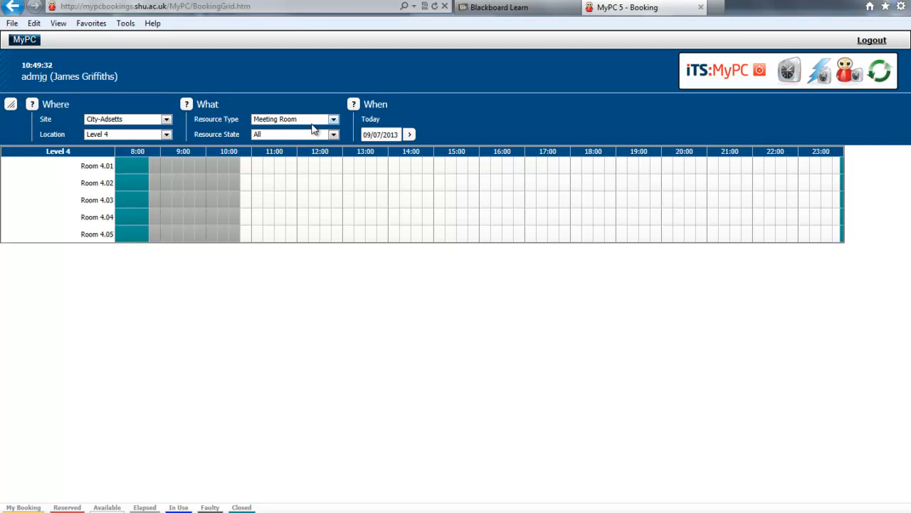
click(333, 120)
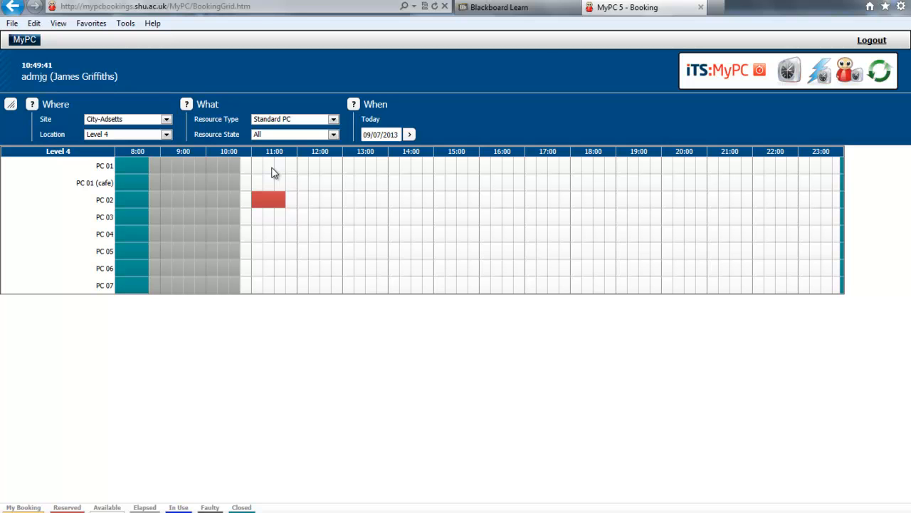
mouse_move(291, 239)
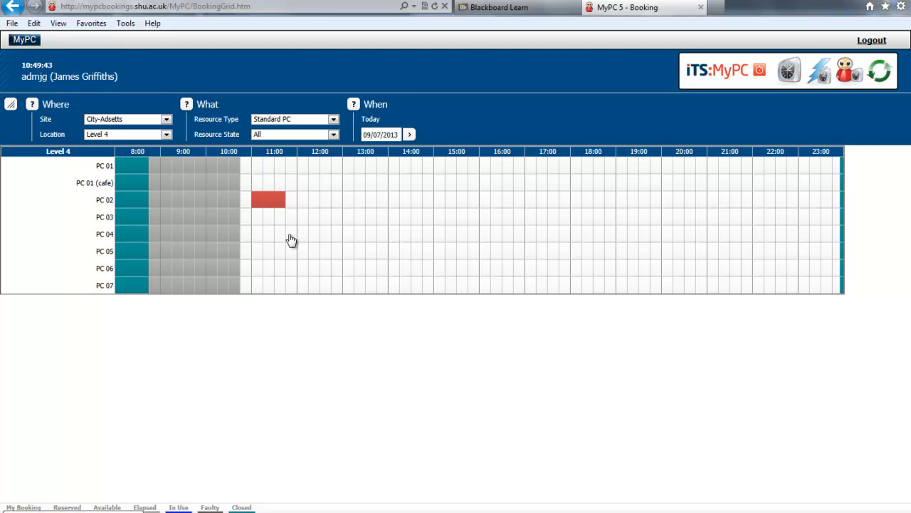
mouse_move(305, 220)
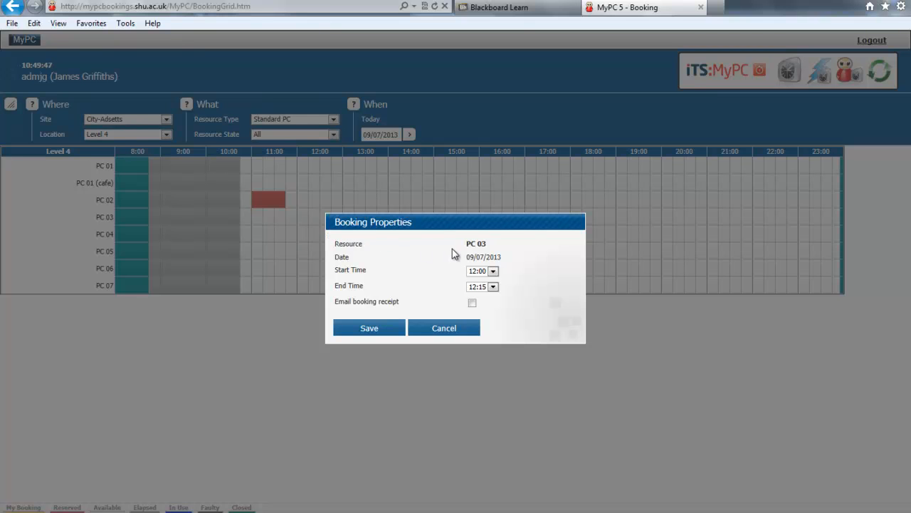
Save a PC 03 booking from 12:00 to 14:00 with an emailed receipt
click(493, 286)
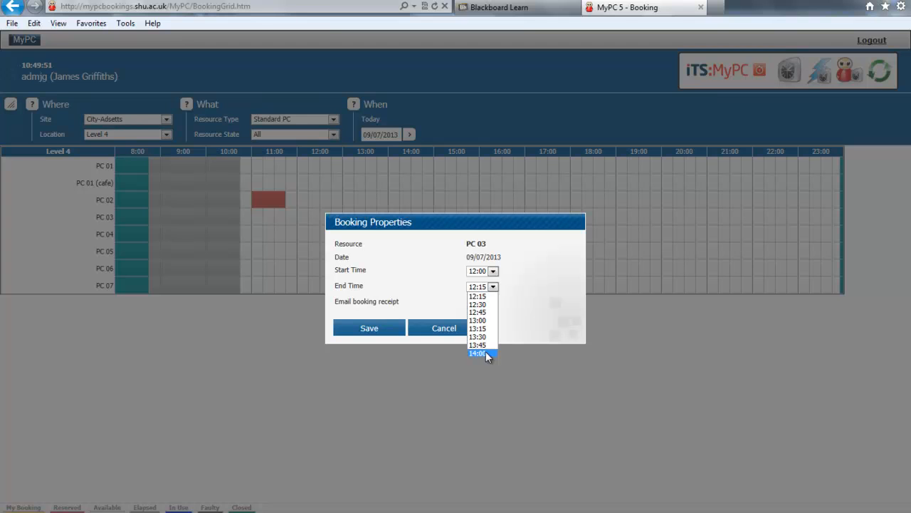
click(477, 353)
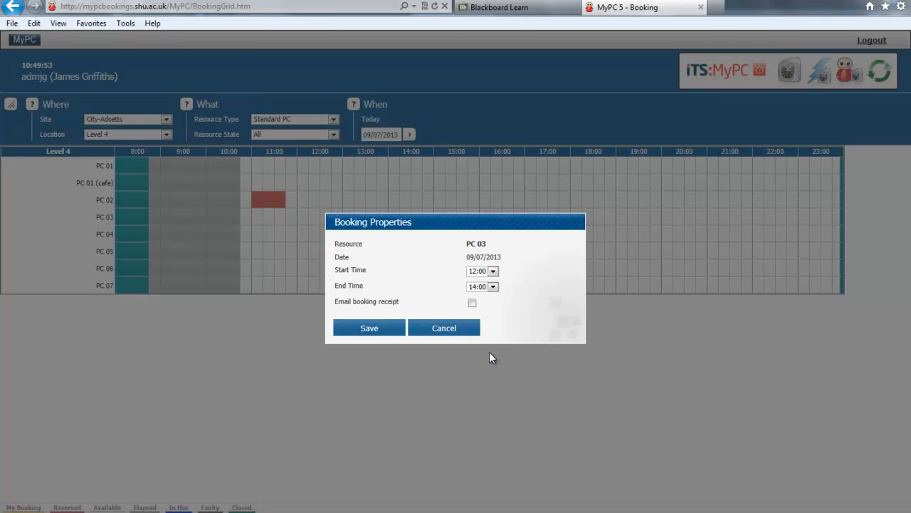
click(473, 302)
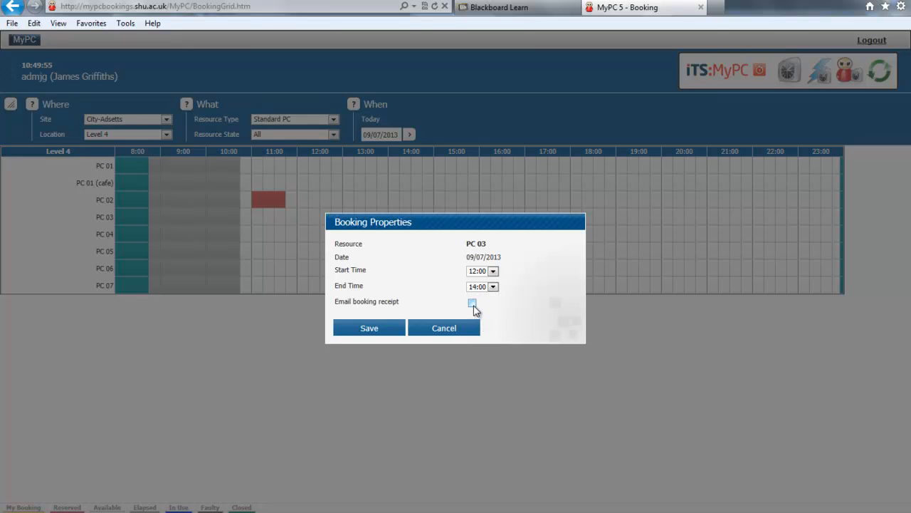
click(473, 302)
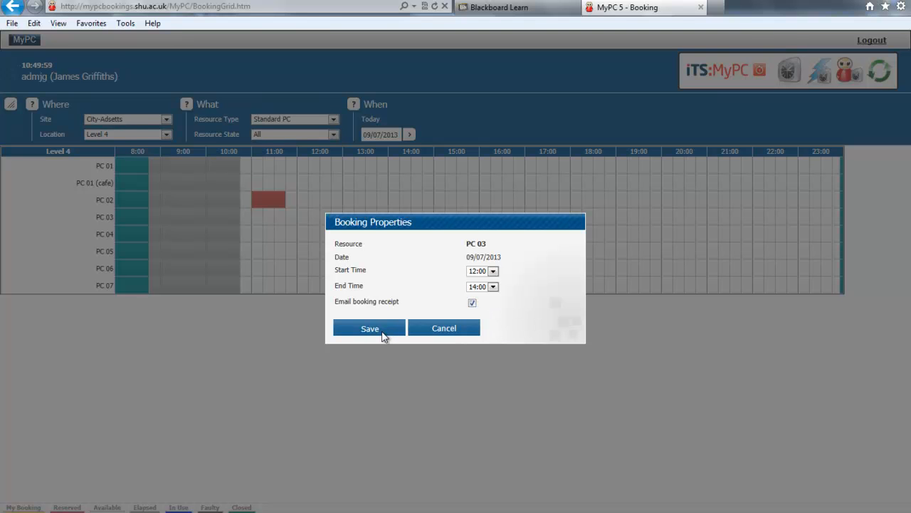
click(370, 327)
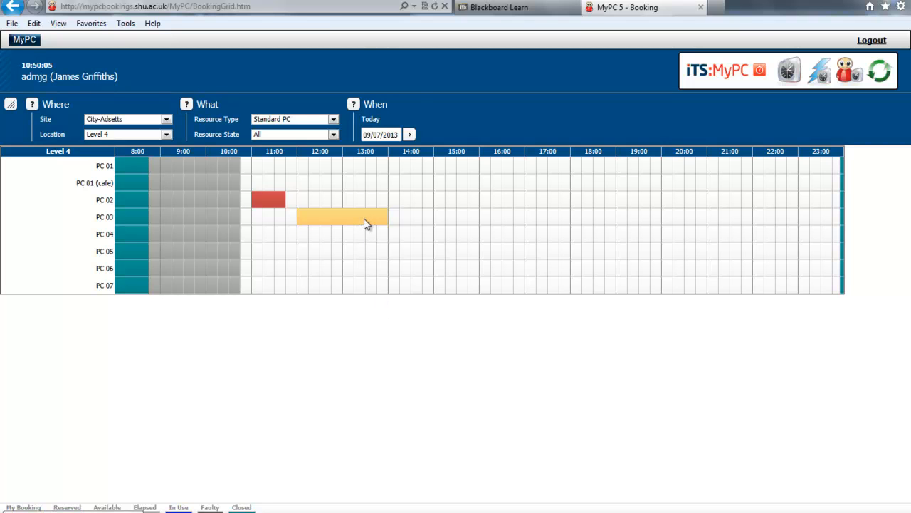
Change the PC 03 booking's end time to 13:00 and save it
click(342, 216)
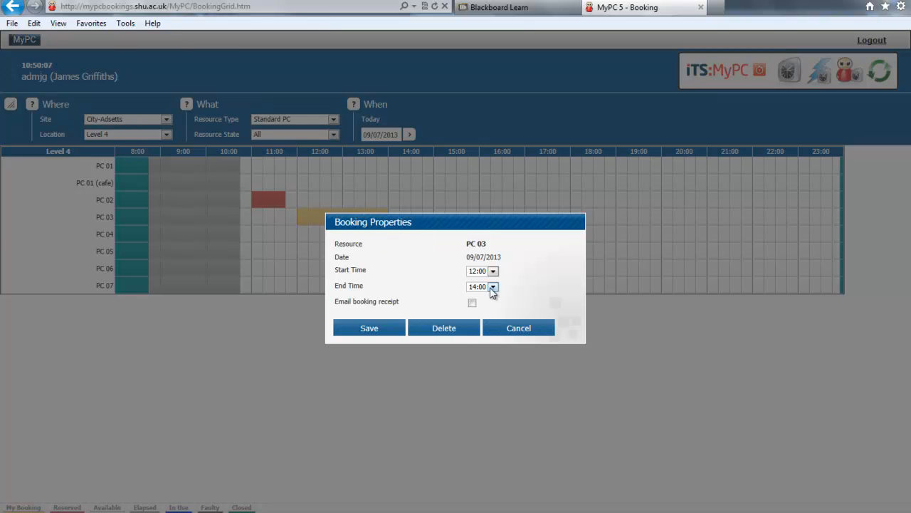
click(493, 286)
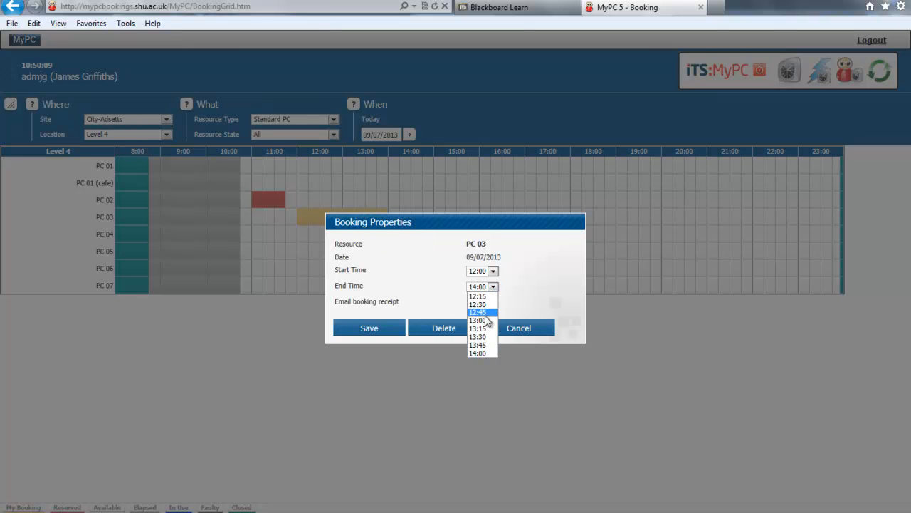
click(477, 319)
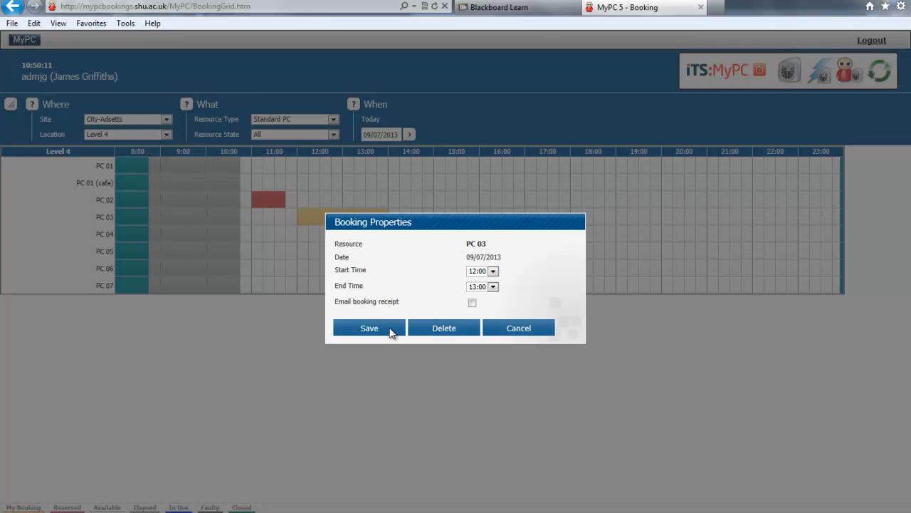
click(369, 328)
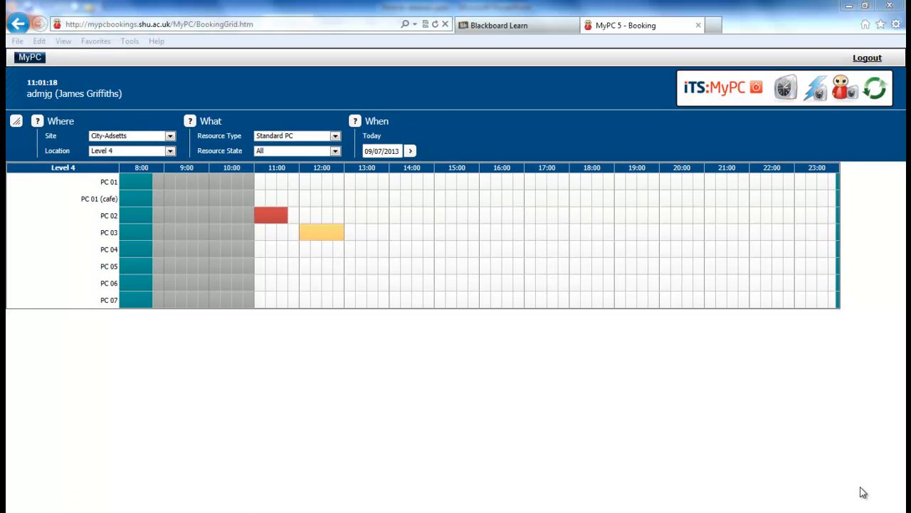
Remove the PC 03 booking from the Level 4 grid via Booking Properties
click(319, 231)
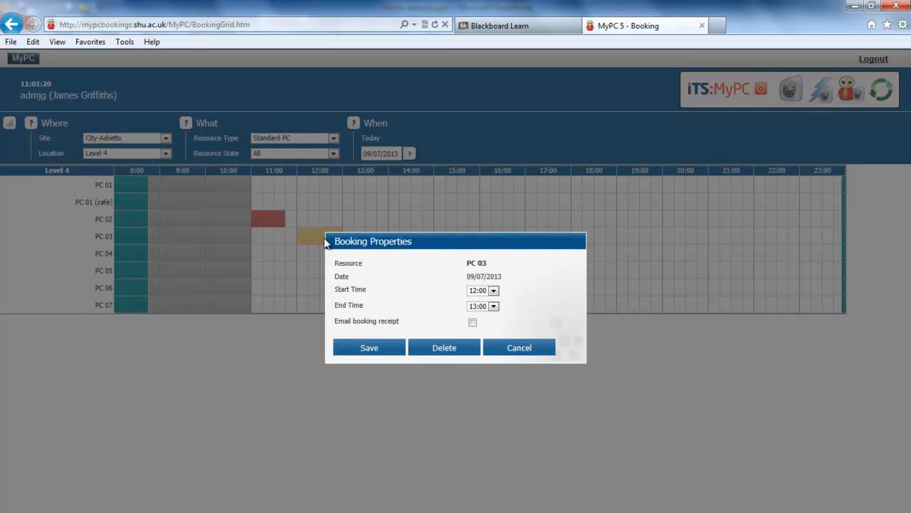
click(444, 347)
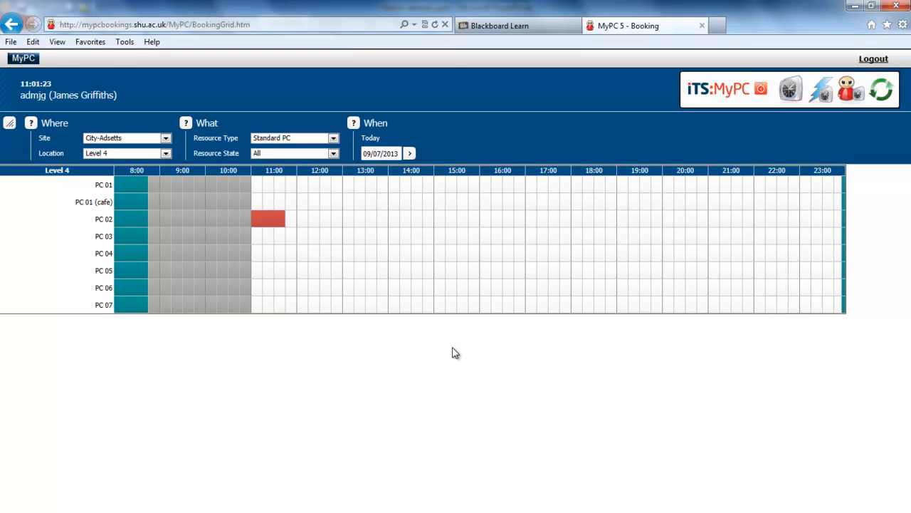